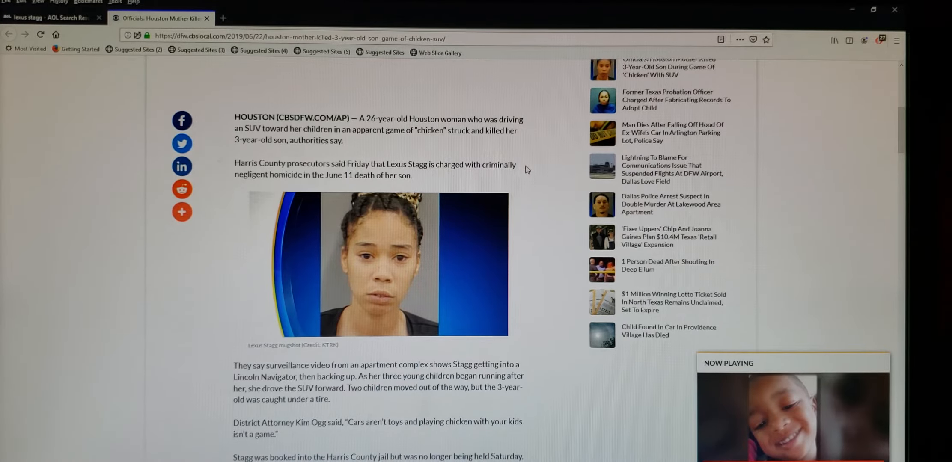
scroll("down", 3)
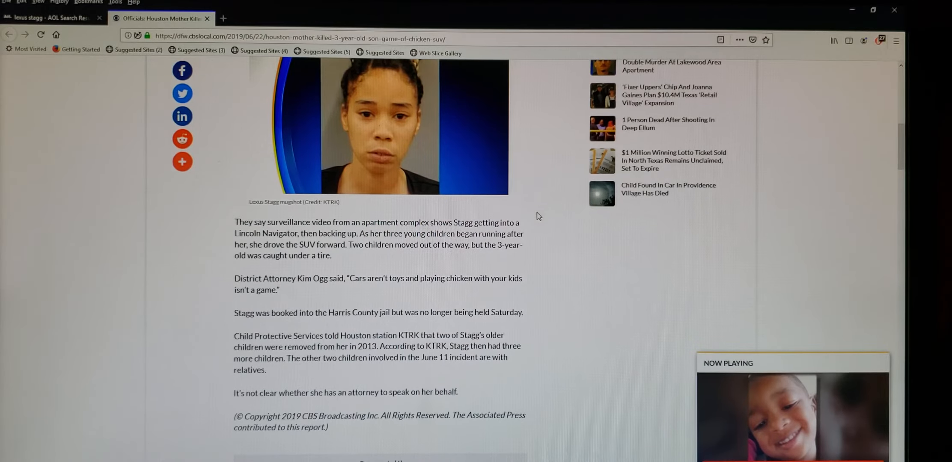
scroll("down", 3)
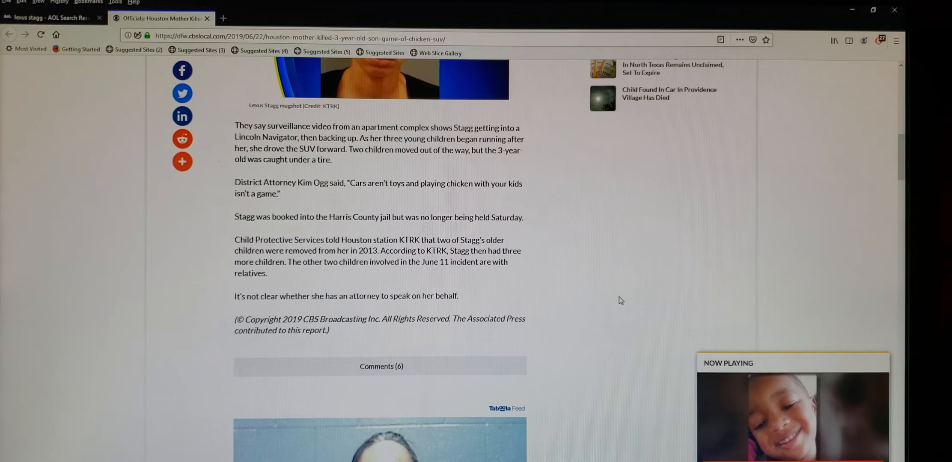
mouse_move(580, 51)
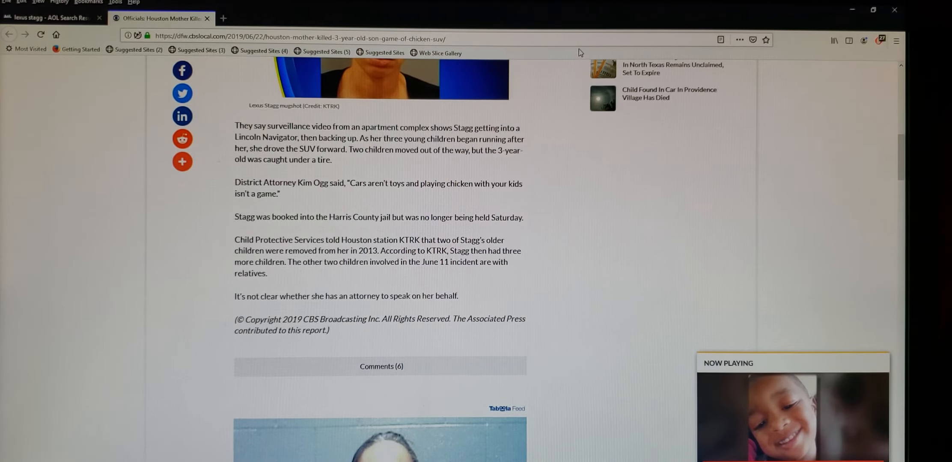
scroll("up", 3)
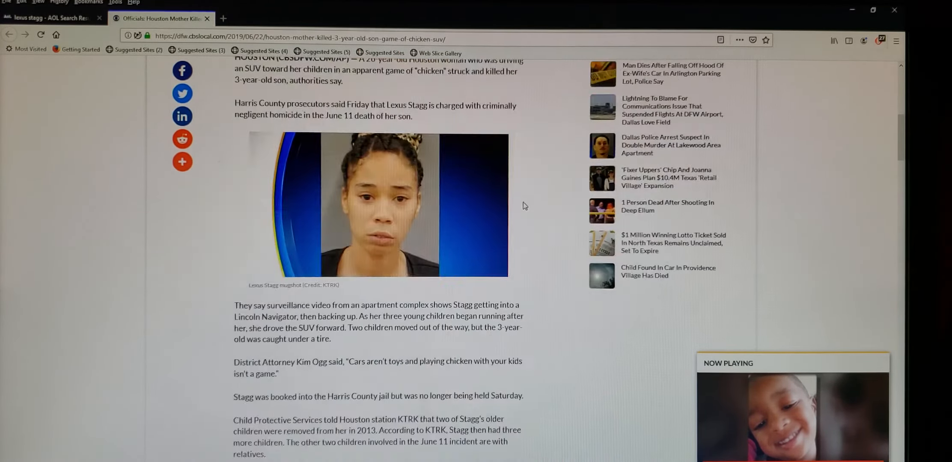
scroll("up", 3)
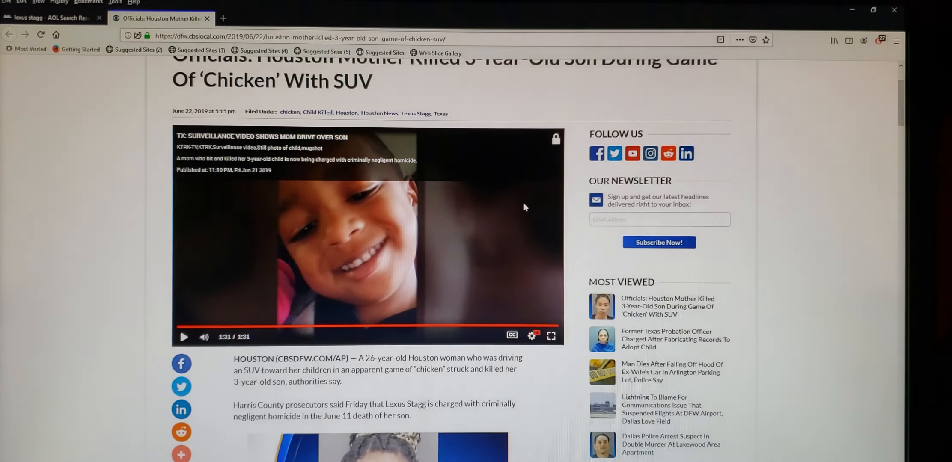